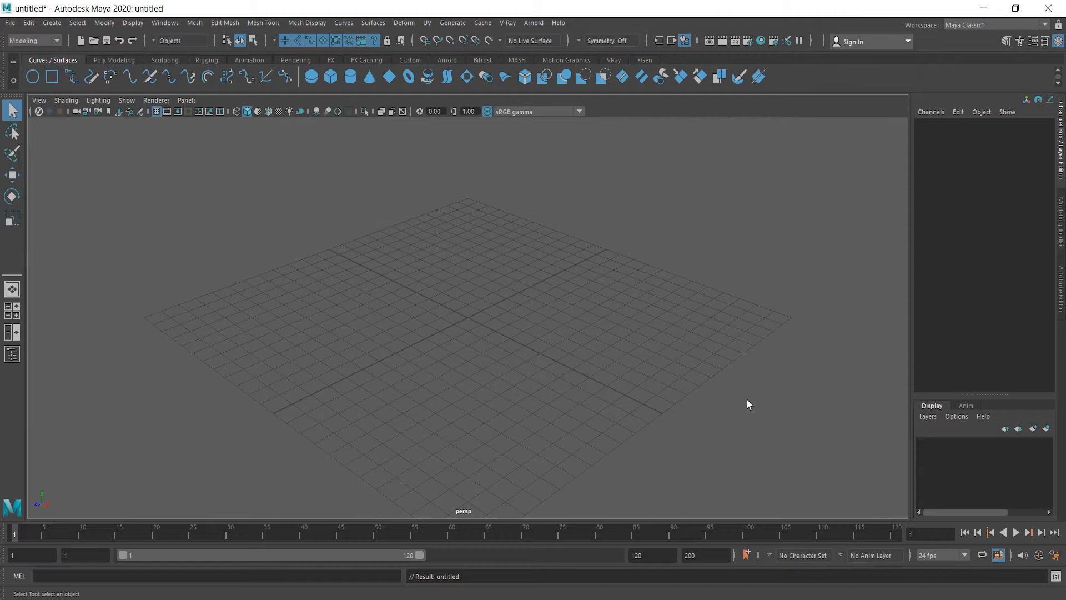
# Create a polygon cube on the grid from the Poly Modeling shelf.
pyautogui.click(114, 60)
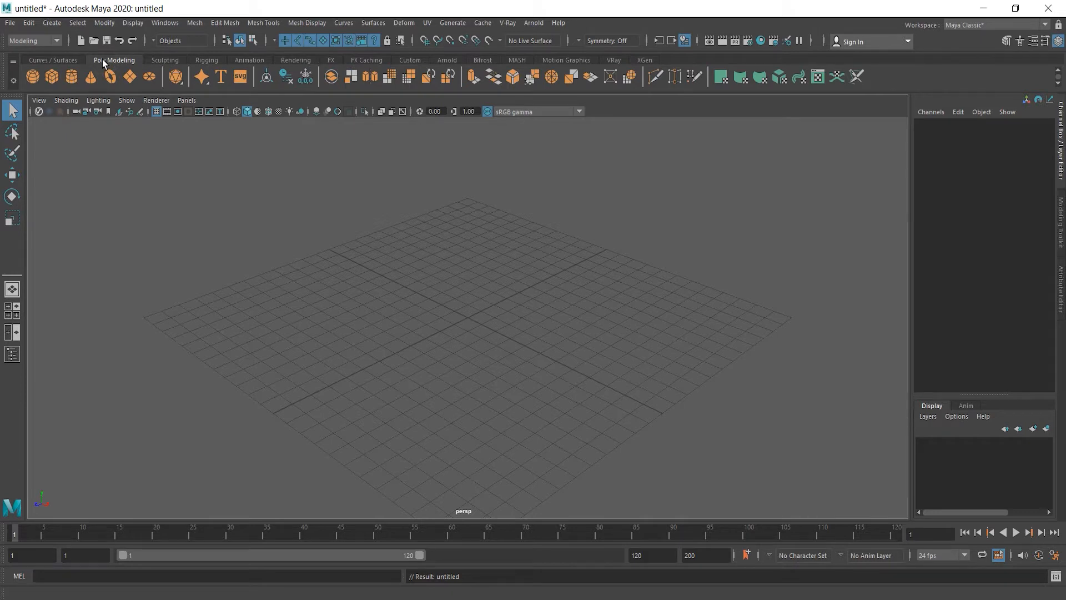
pyautogui.moveTo(51, 76)
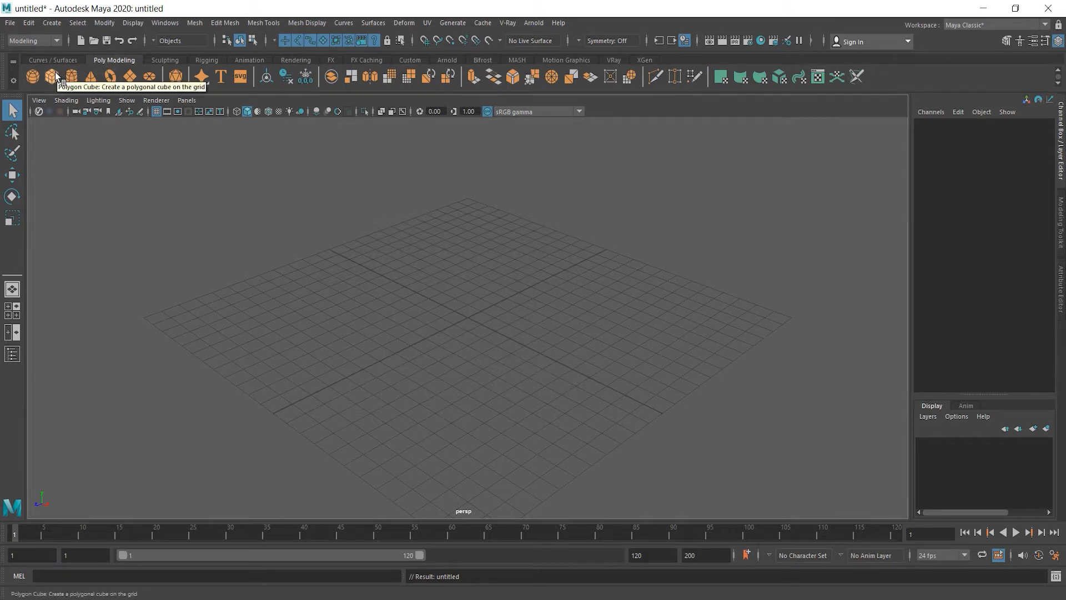
pyautogui.click(56, 76)
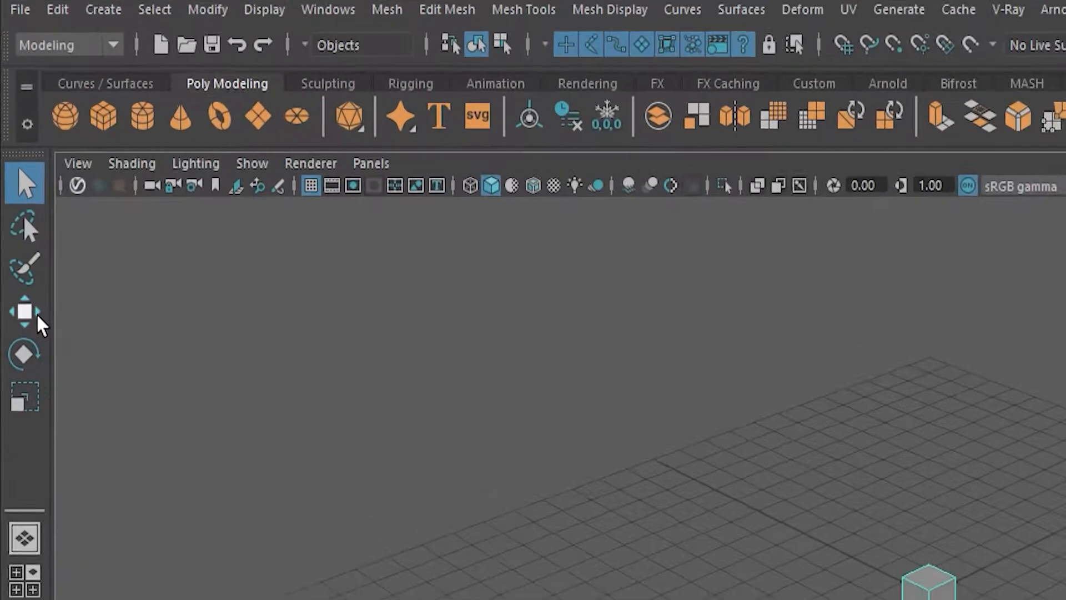
pyautogui.moveTo(25, 400)
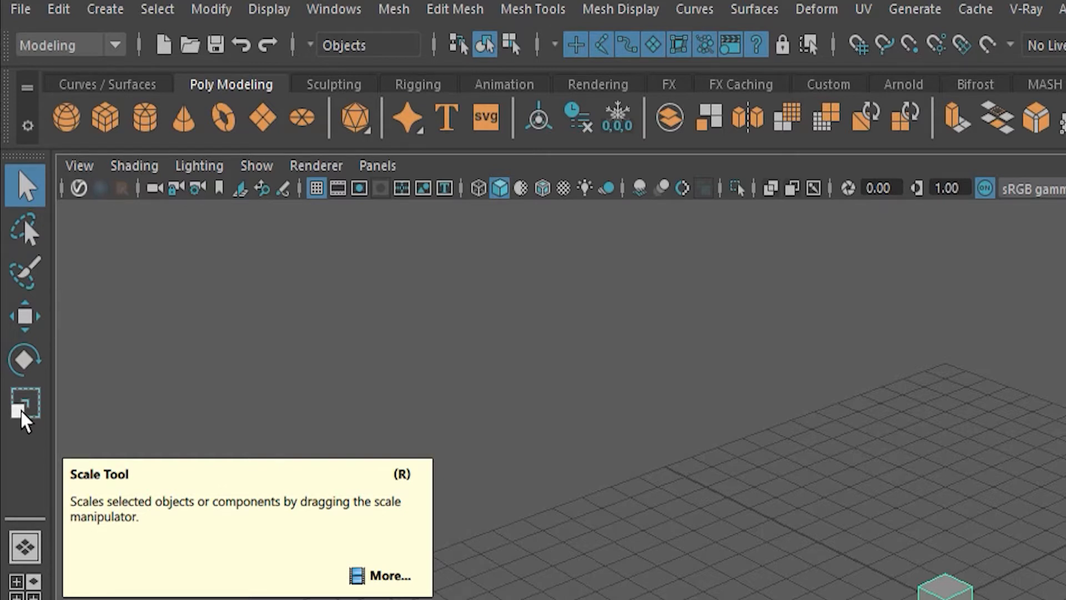
pyautogui.moveTo(25, 358)
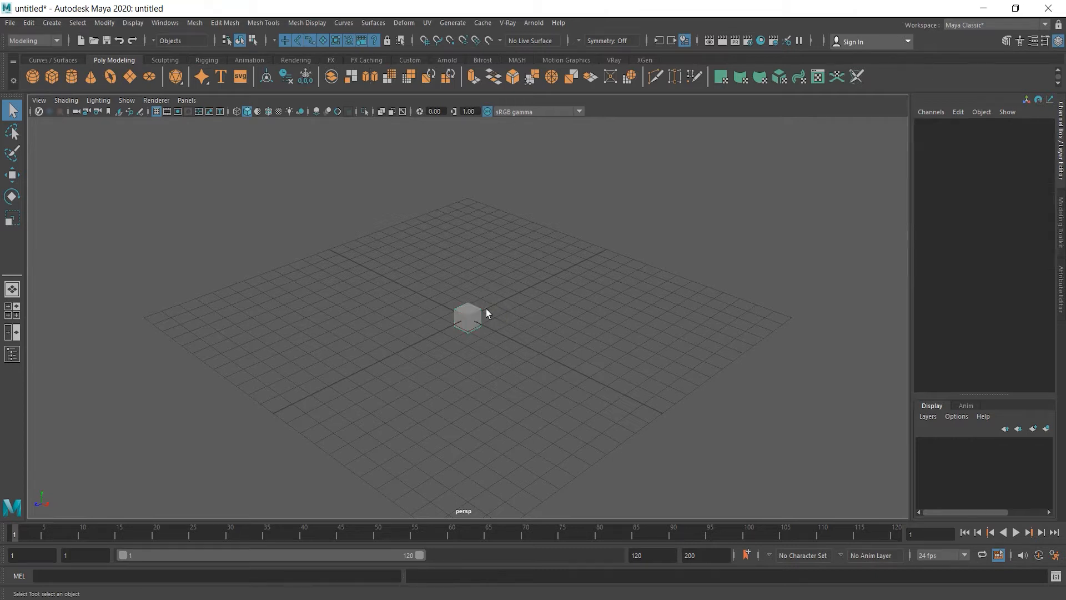
pyautogui.click(467, 318)
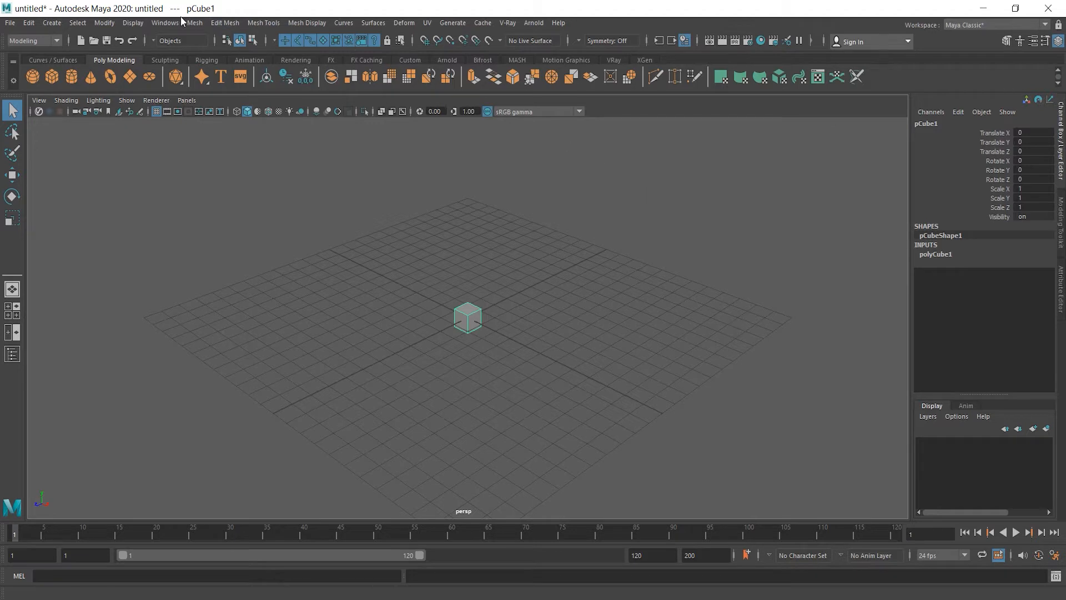
pyautogui.click(164, 23)
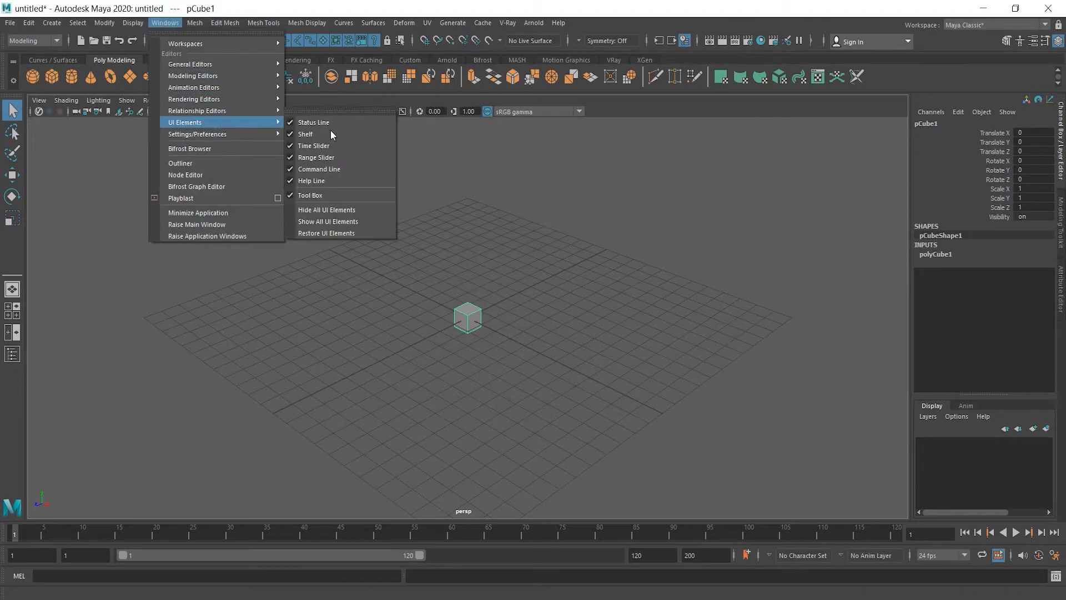
pyautogui.moveTo(317, 197)
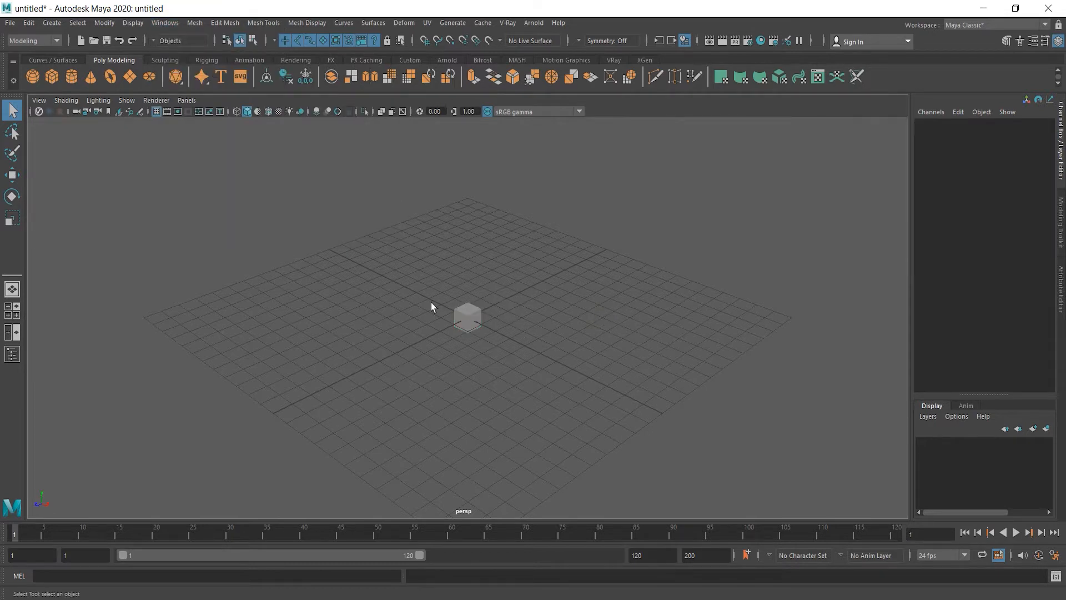
pyautogui.click(467, 317)
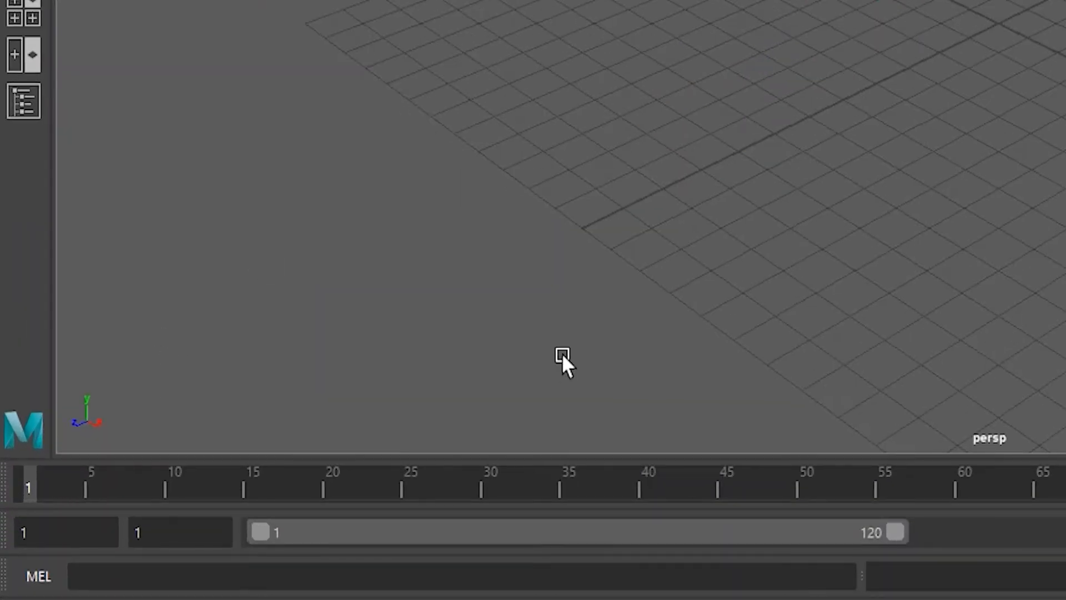
pyautogui.moveTo(204, 415)
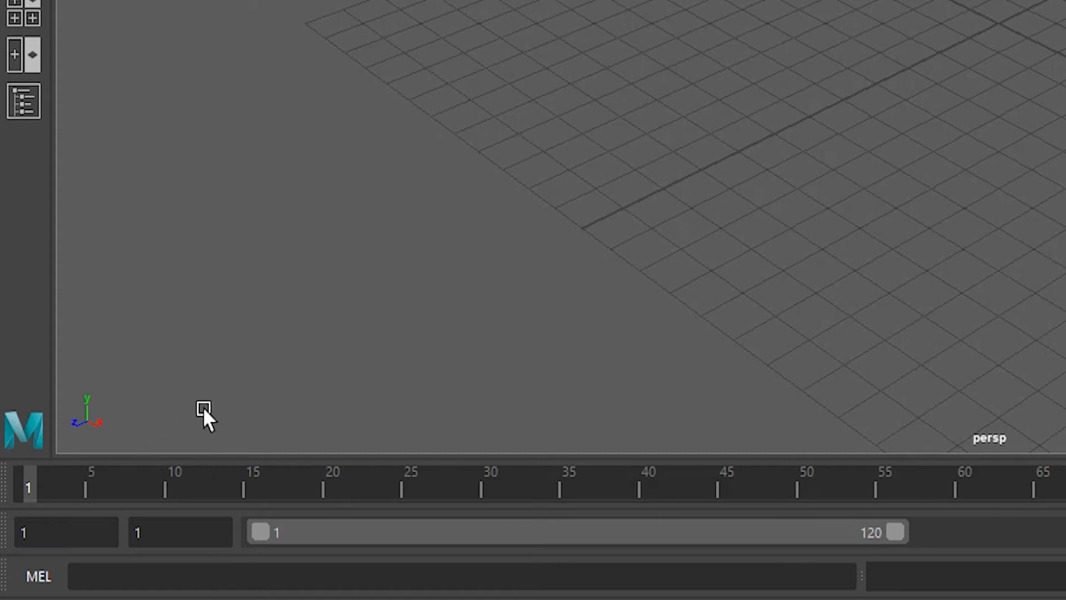
pyautogui.moveTo(82, 439)
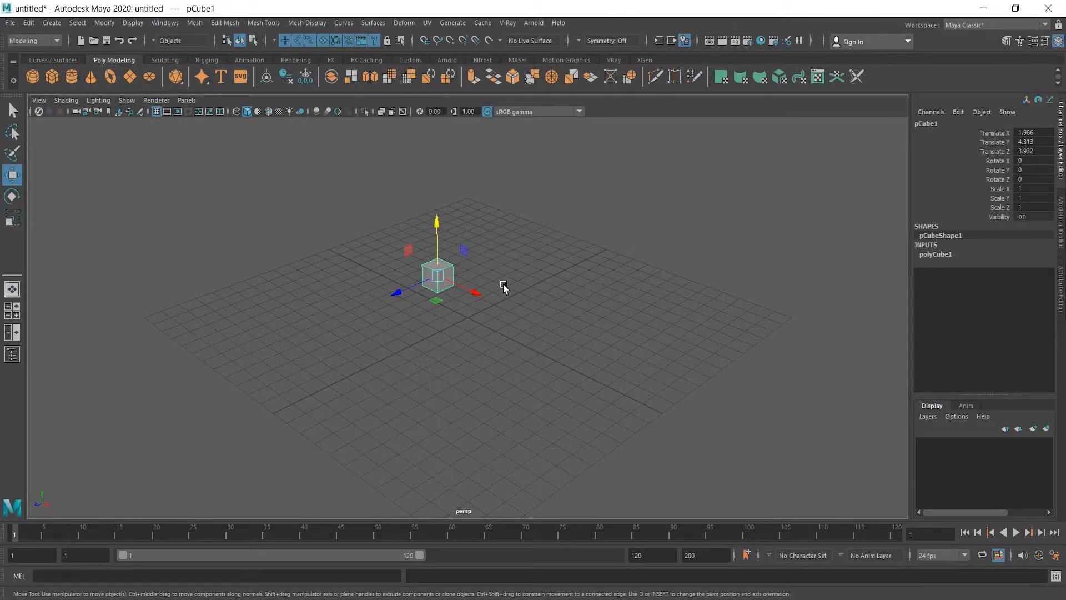
# With the Move Tool, reposition pCube1 to translate 1.906, 4.313, 3.932.
pyautogui.click(12, 196)
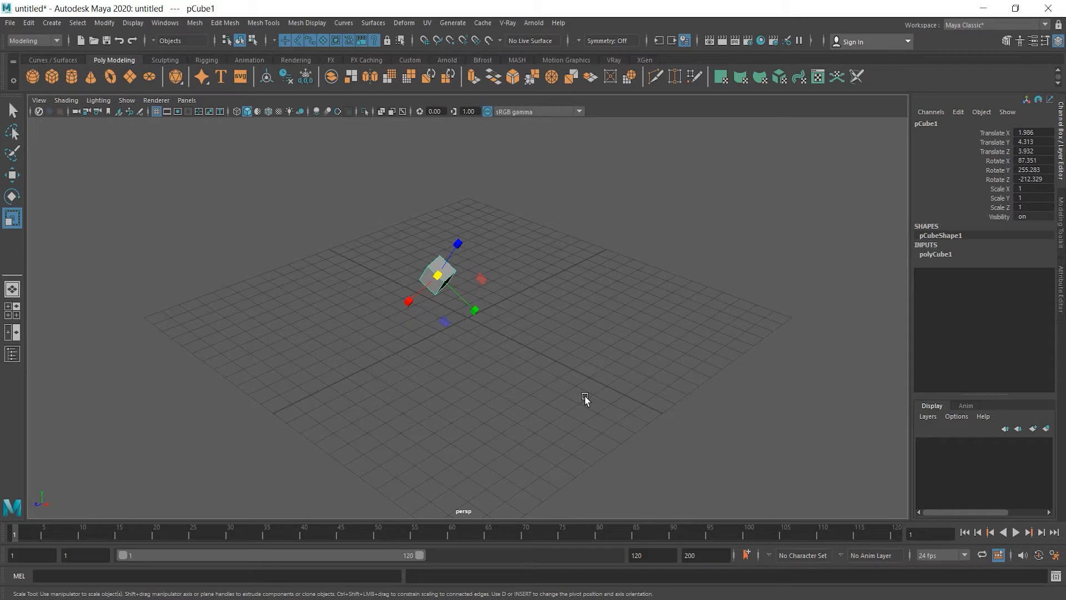
pyautogui.moveTo(438, 278)
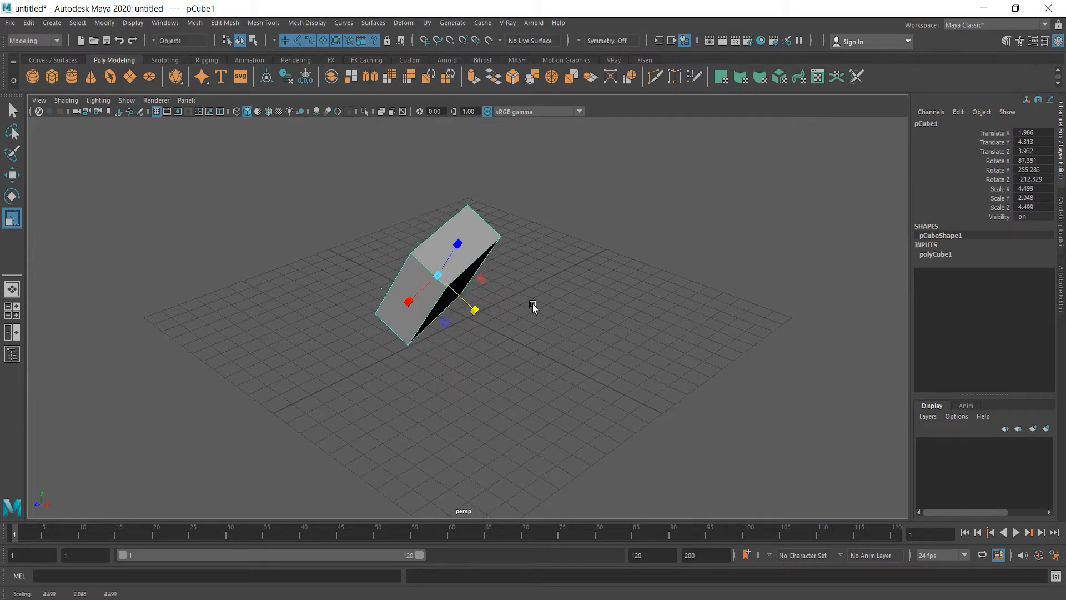
pyautogui.moveTo(515, 300)
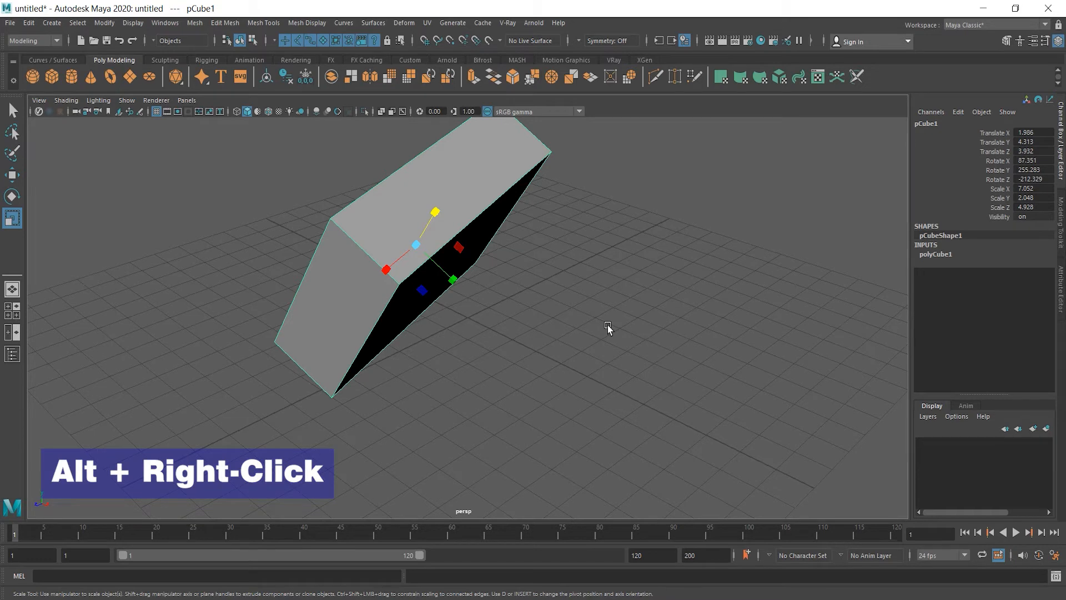
pyautogui.moveTo(520, 368)
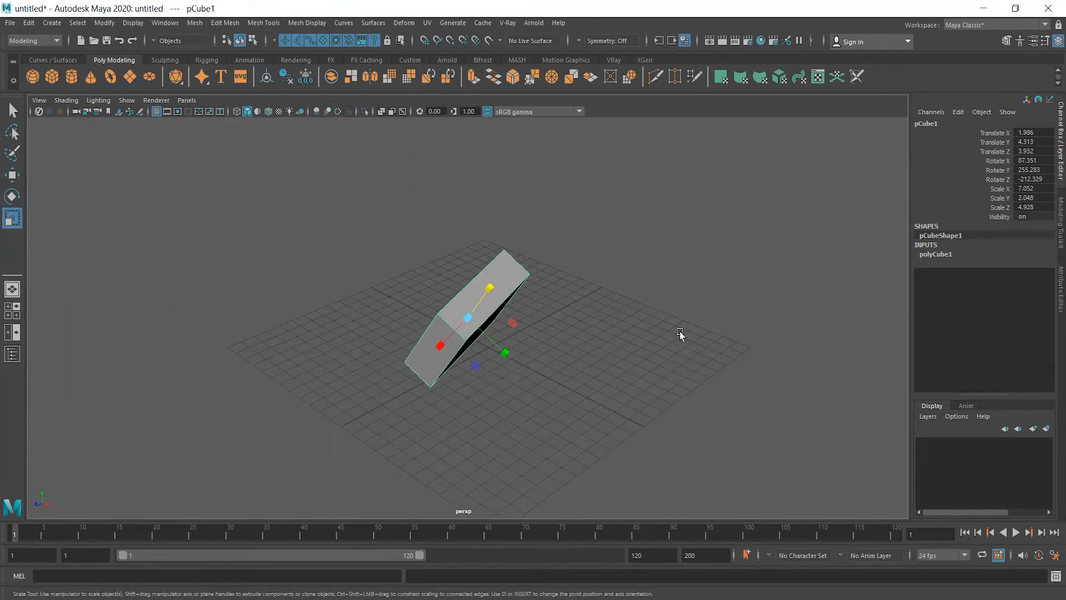
pyautogui.moveTo(460, 313)
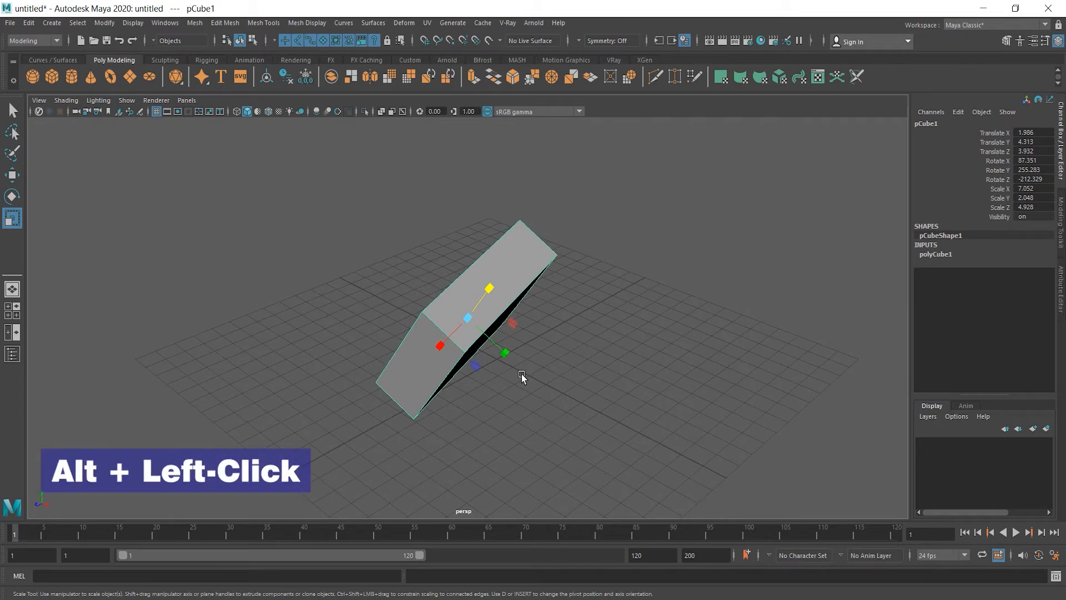
pyautogui.moveTo(558, 387)
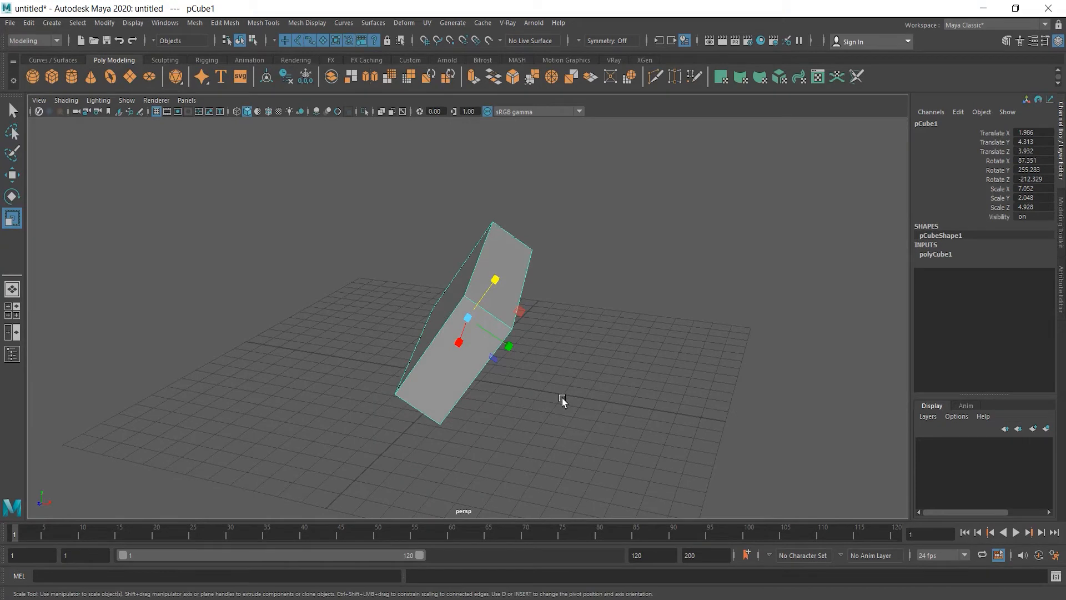
# Pan across the scene, then delete pCube1 to leave the grid empty.
pyautogui.middleClick(562, 399)
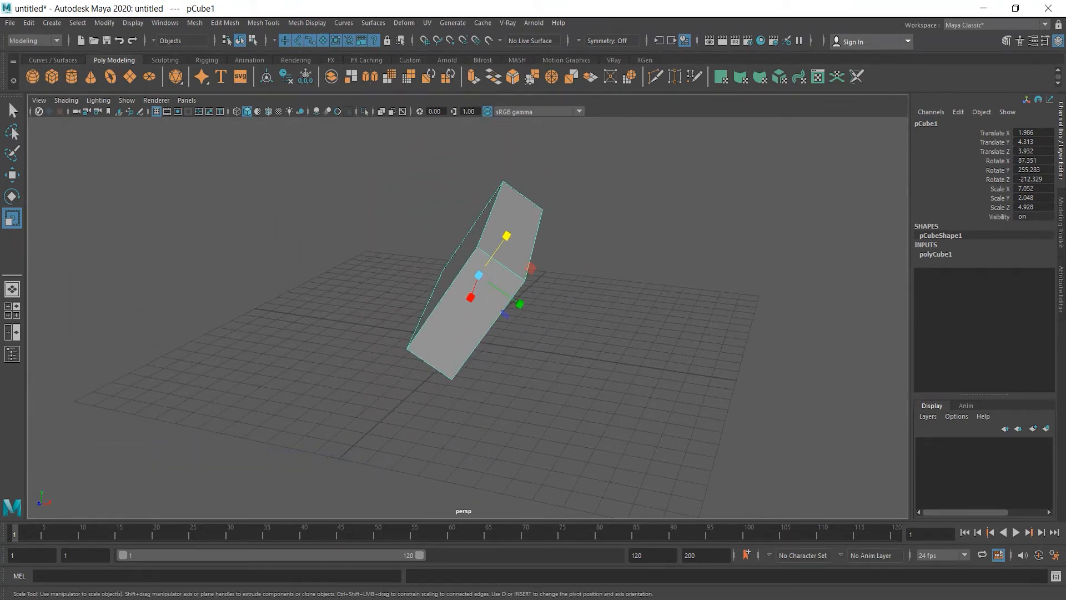
pyautogui.press('Delete')
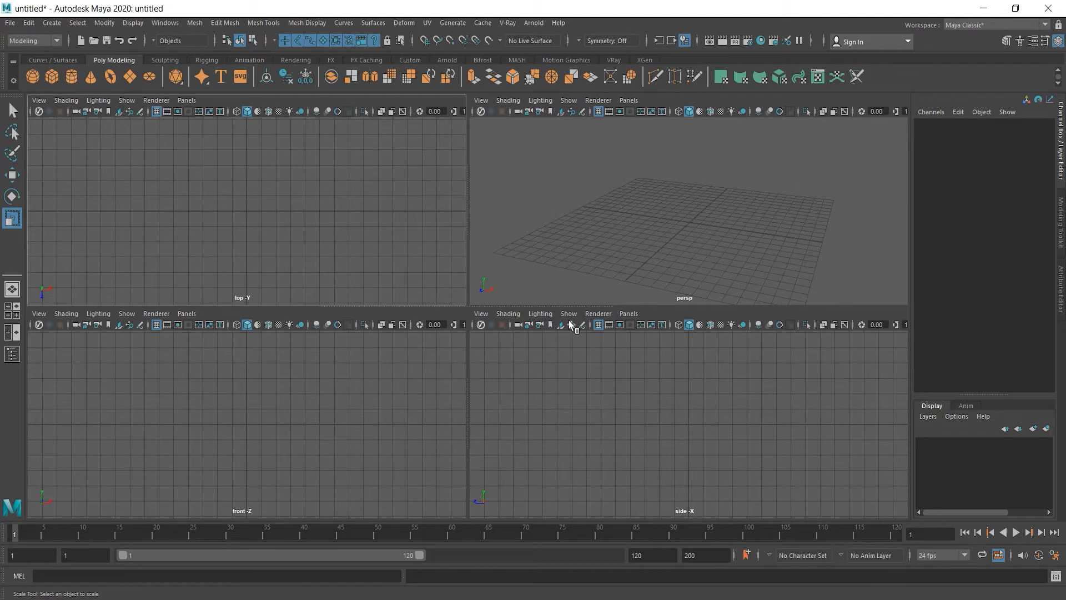
pyautogui.moveTo(471, 427)
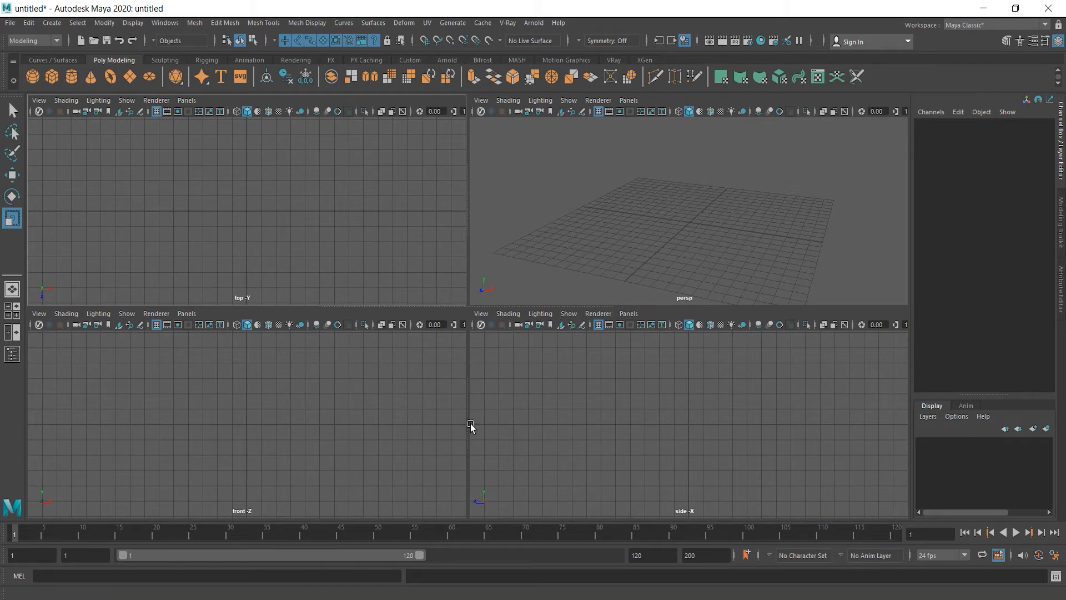
pyautogui.moveTo(652, 240)
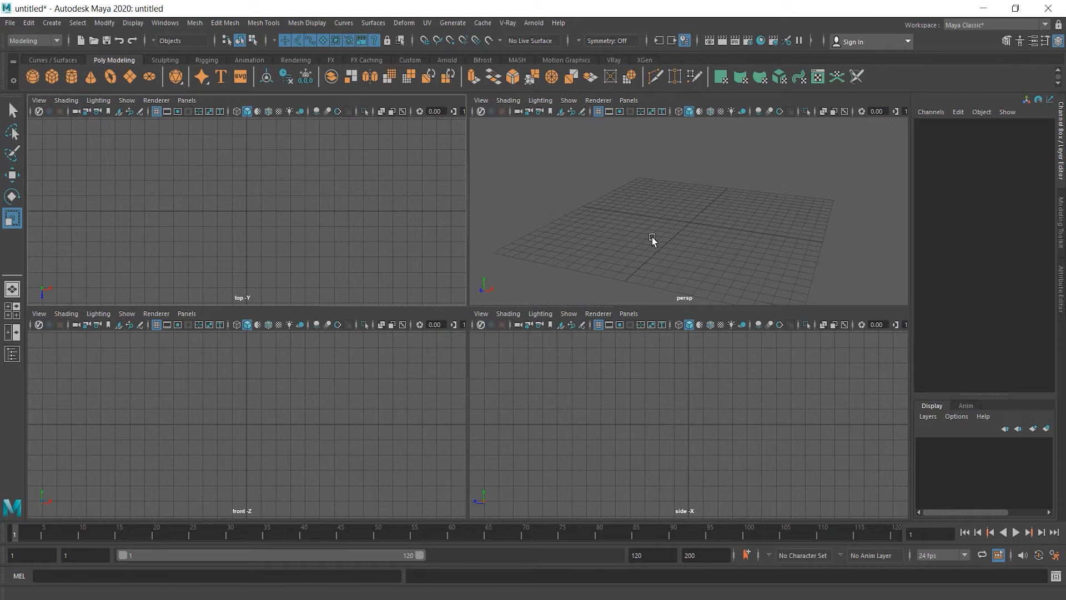
pyautogui.moveTo(651, 246)
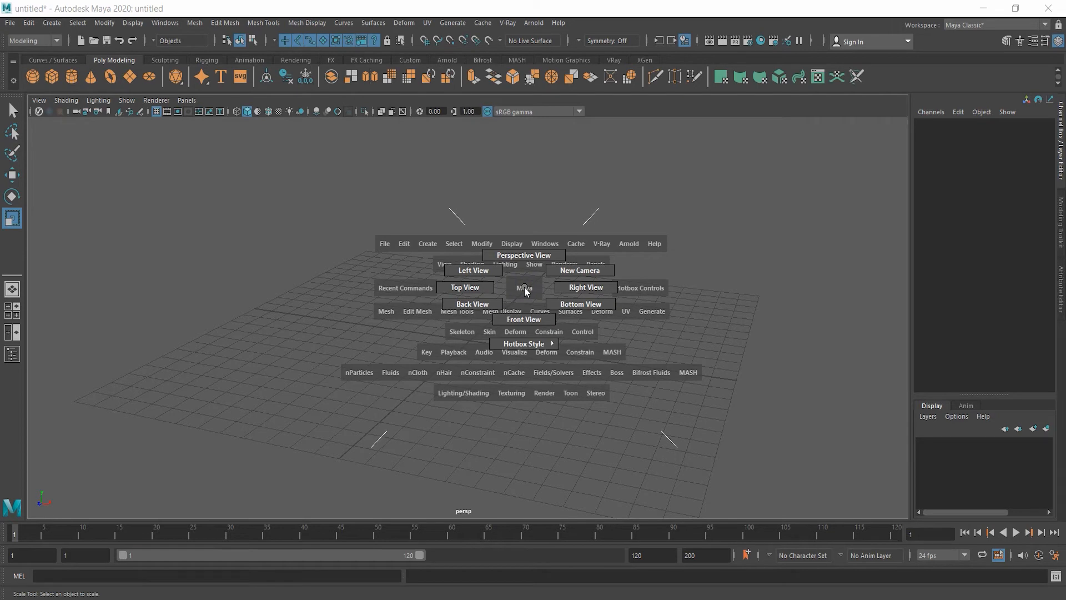
pyautogui.moveTo(471, 303)
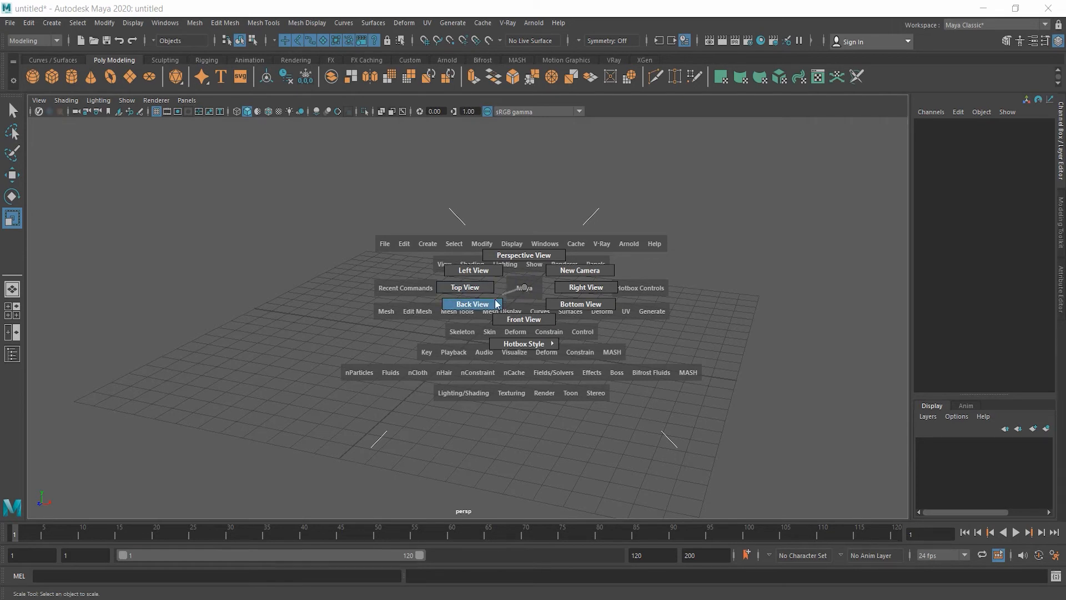
# Switch the maximized panel to the Back view of the empty grid.
pyautogui.click(472, 304)
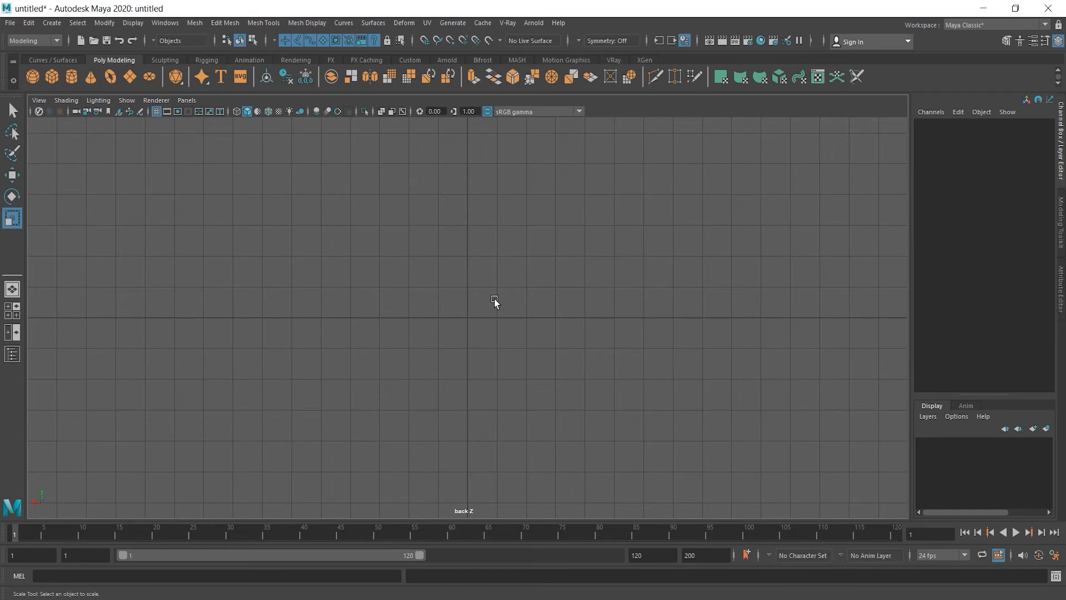
pyautogui.moveTo(590, 291)
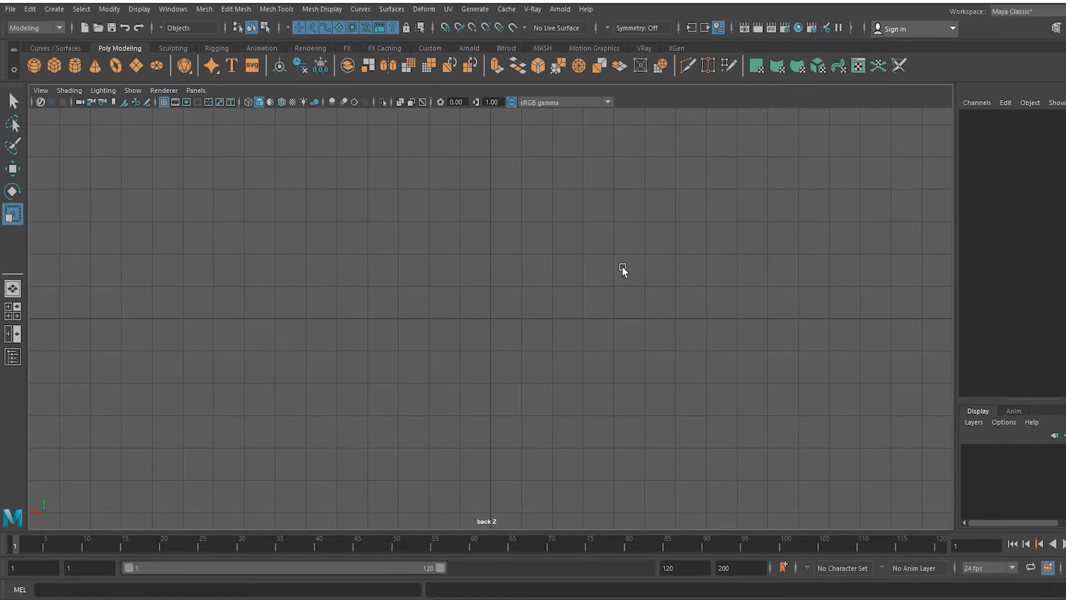
pyautogui.moveTo(12, 314)
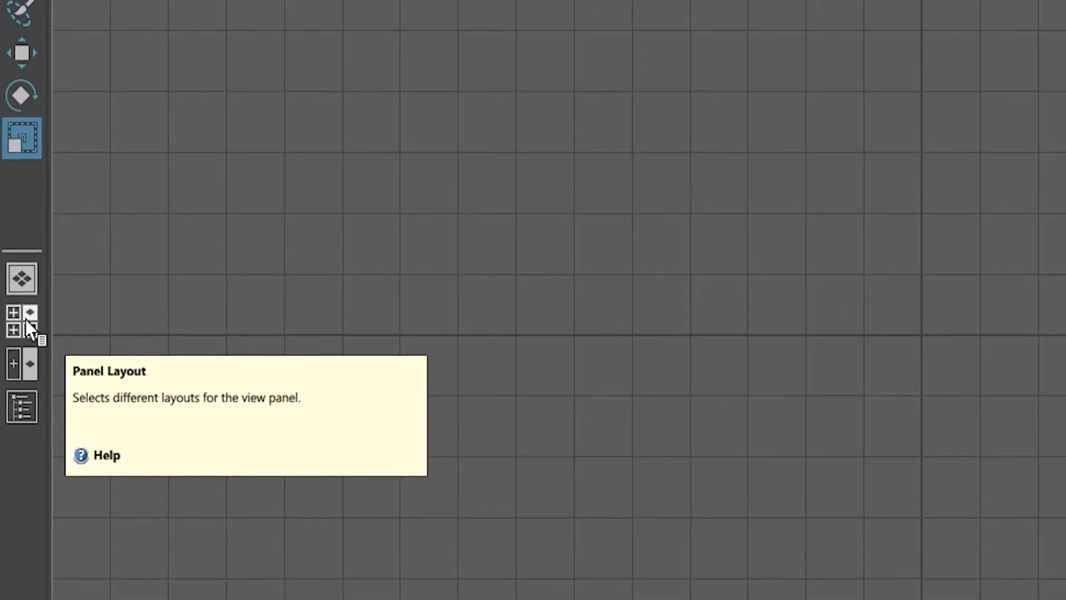
# Restore the Four View layout and make the top view panel active.
pyautogui.click(15, 316)
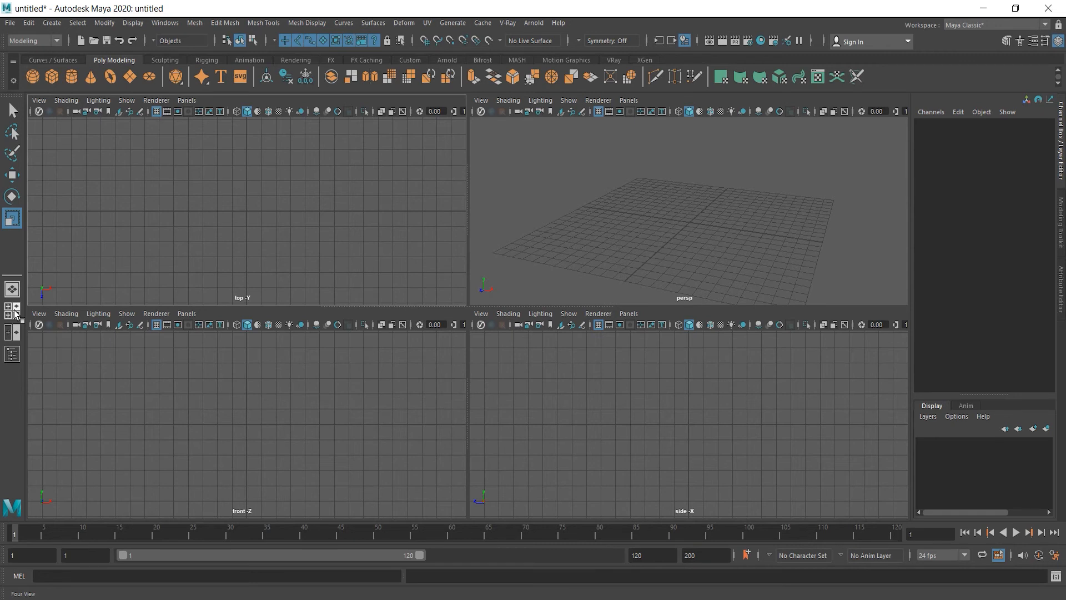
pyautogui.click(13, 313)
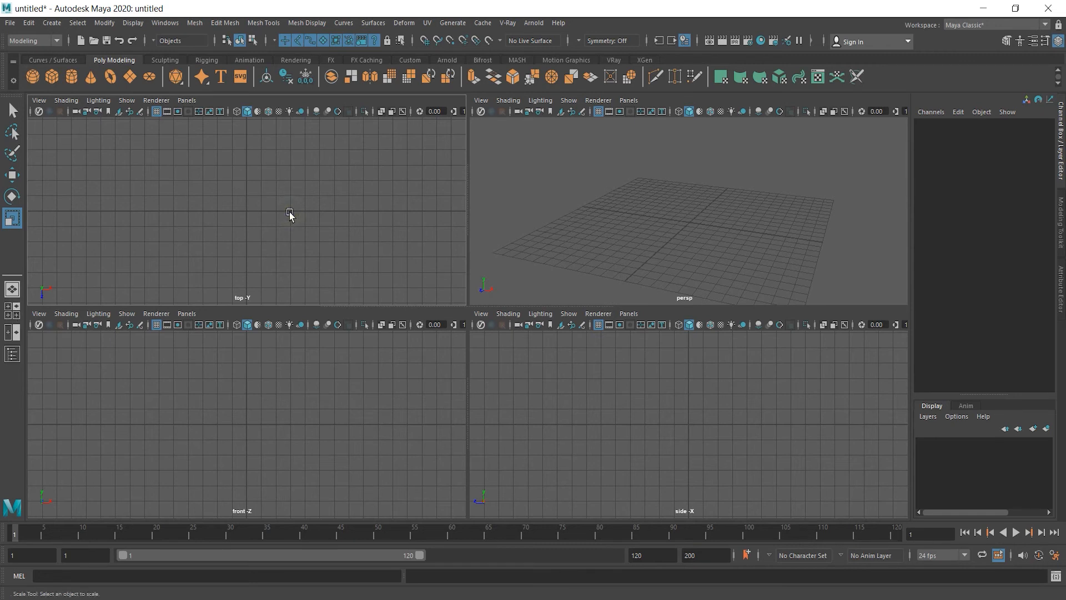
pyautogui.press('space')
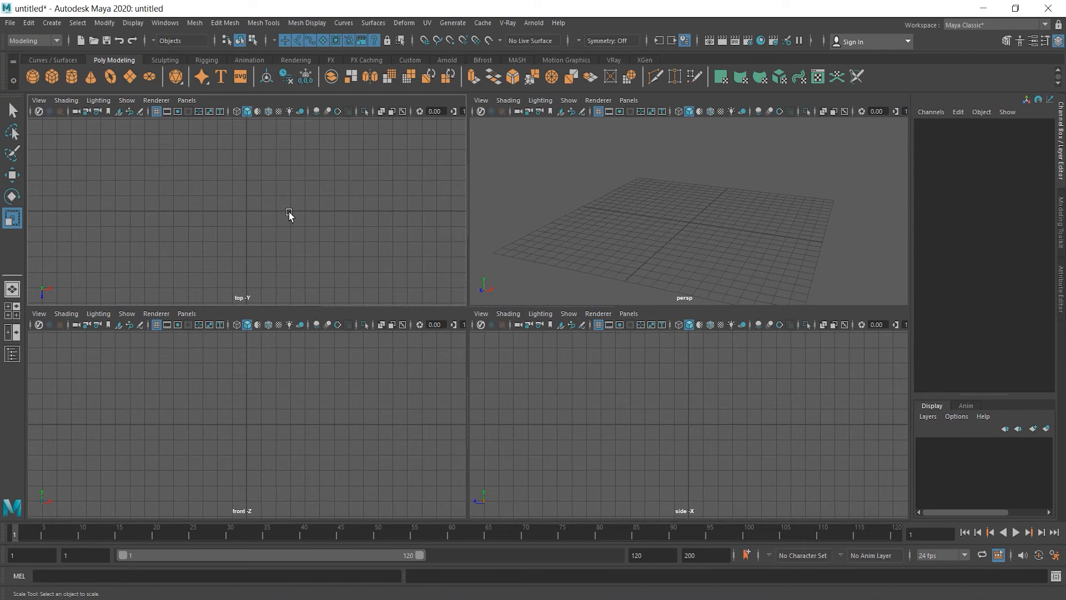
pyautogui.moveTo(761, 234)
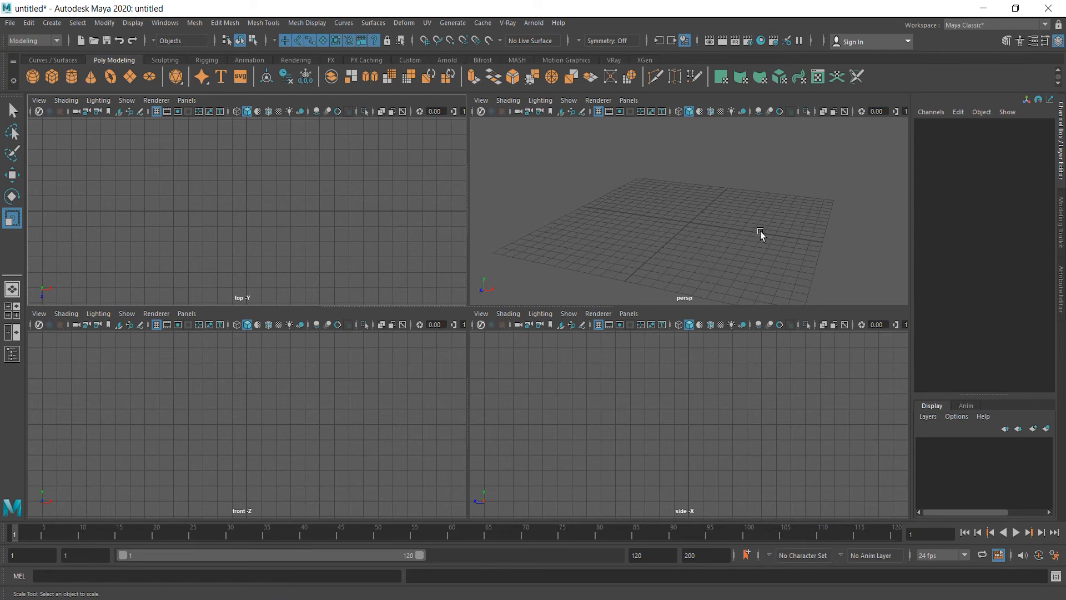
pyautogui.moveTo(275, 424)
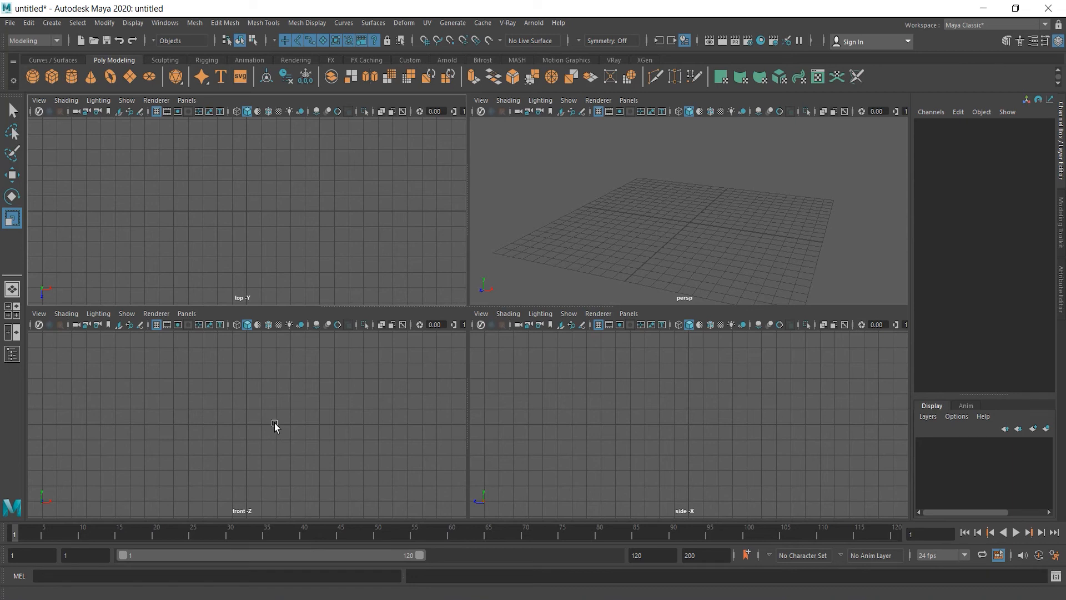
pyautogui.press('space')
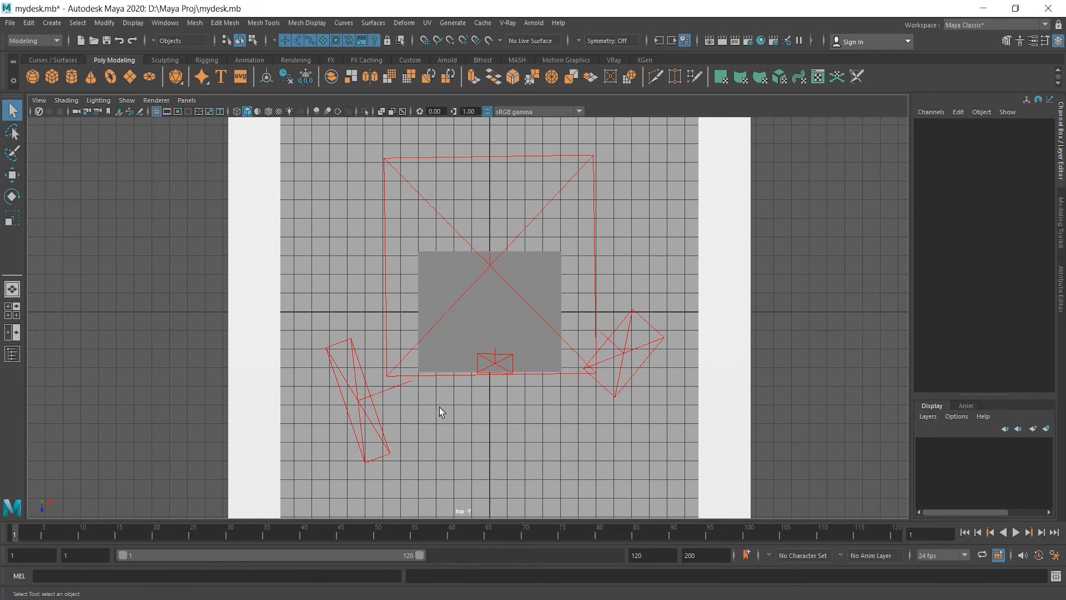
pyautogui.moveTo(363, 243)
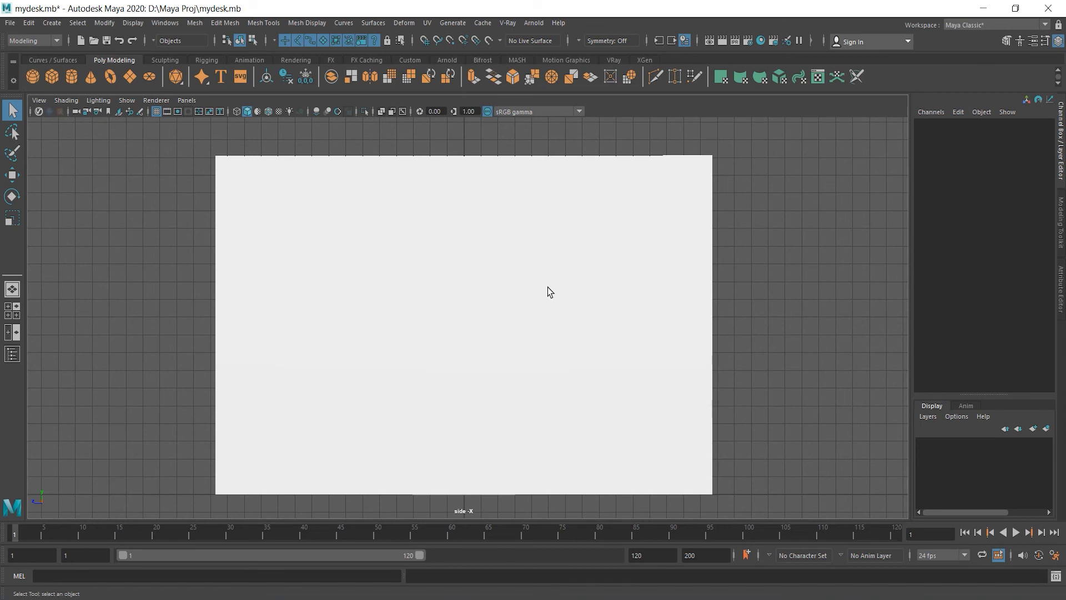
pyautogui.moveTo(354, 257)
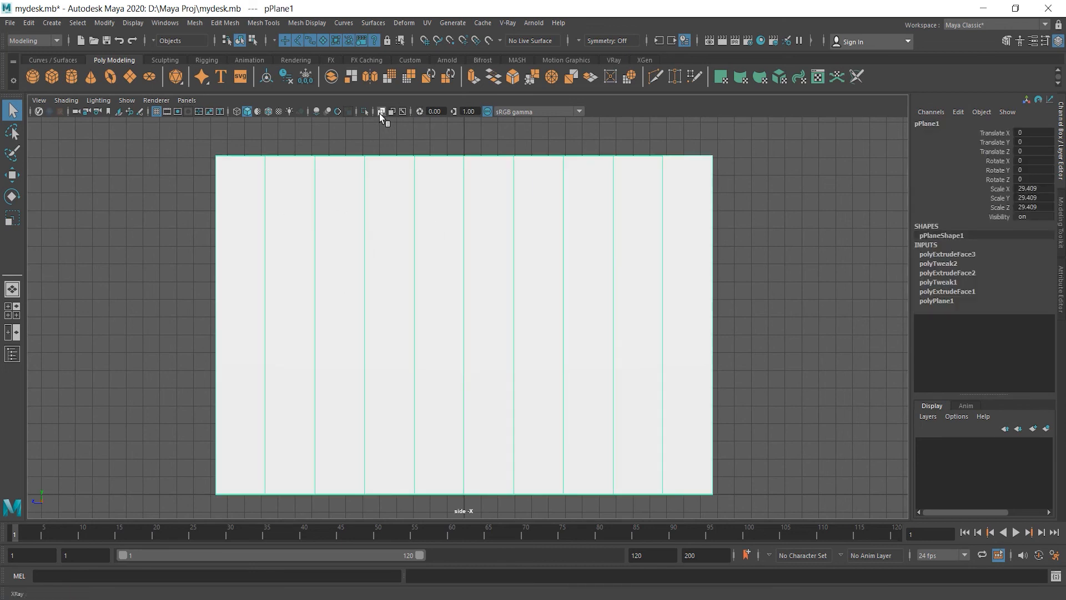
pyautogui.moveTo(381, 116)
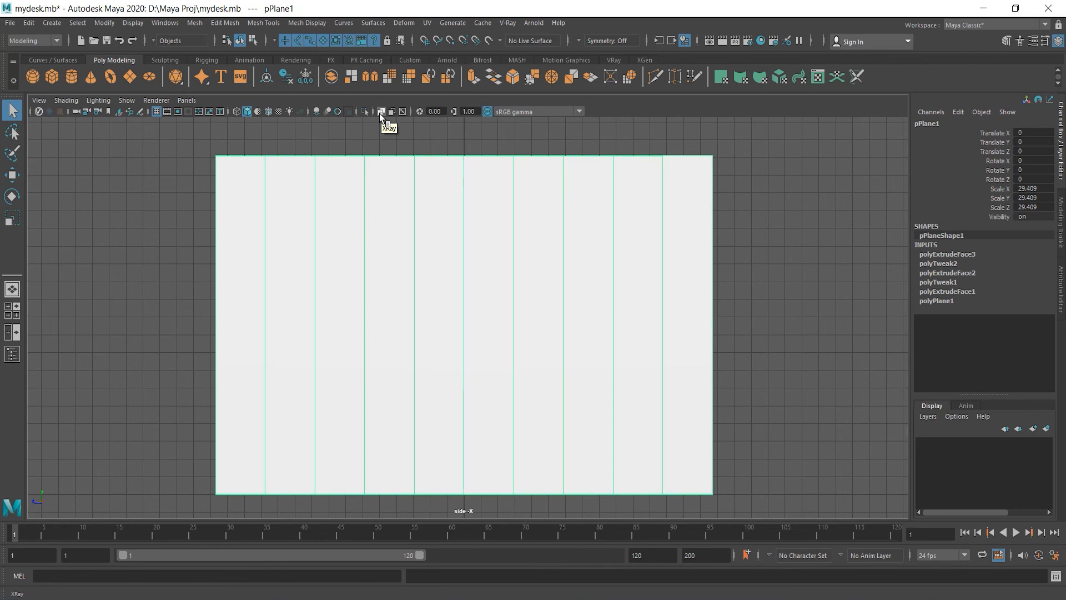
# Turn on X-Ray so pPlane1 reveals the desk objects behind it.
pyautogui.click(382, 112)
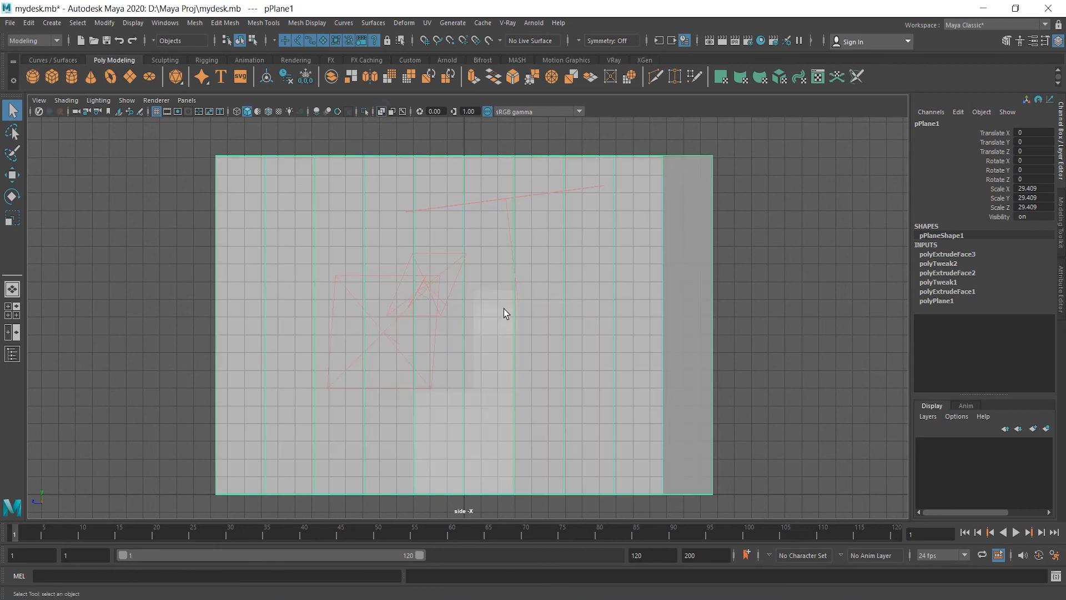
pyautogui.moveTo(497, 320)
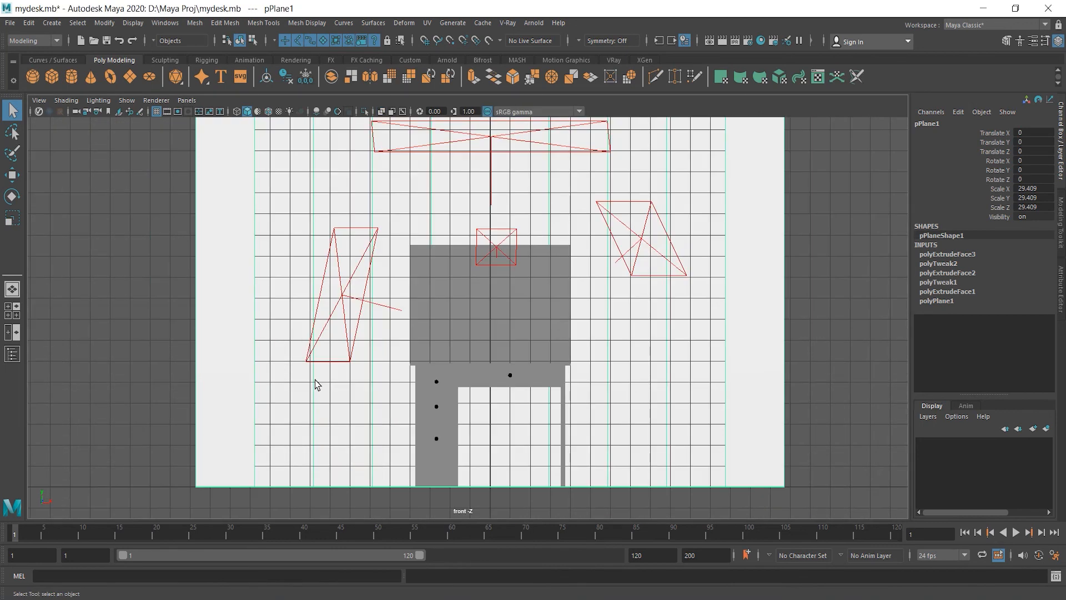
pyautogui.moveTo(525, 344)
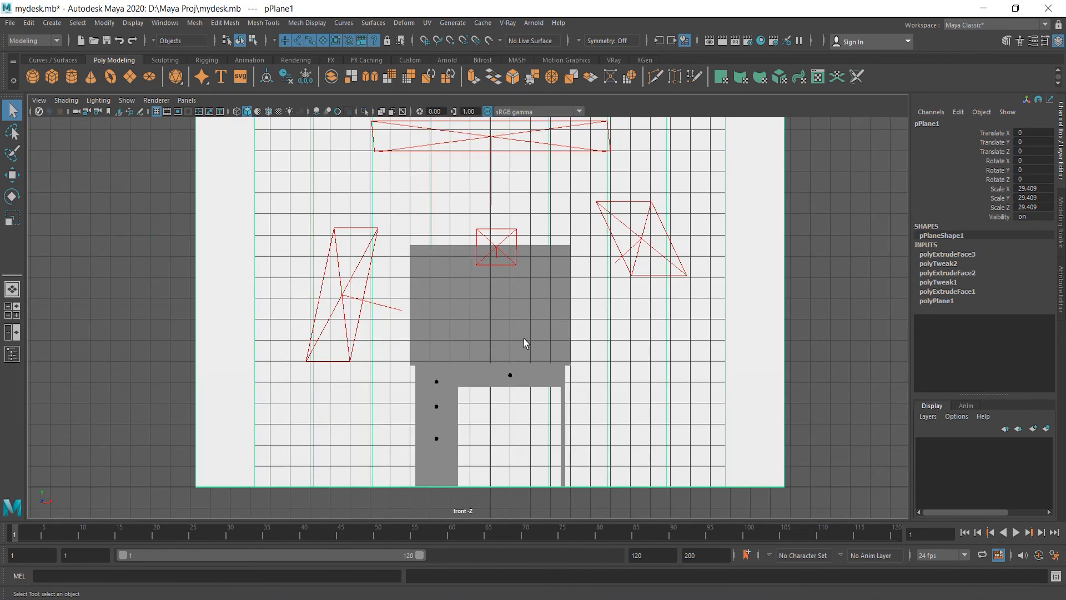